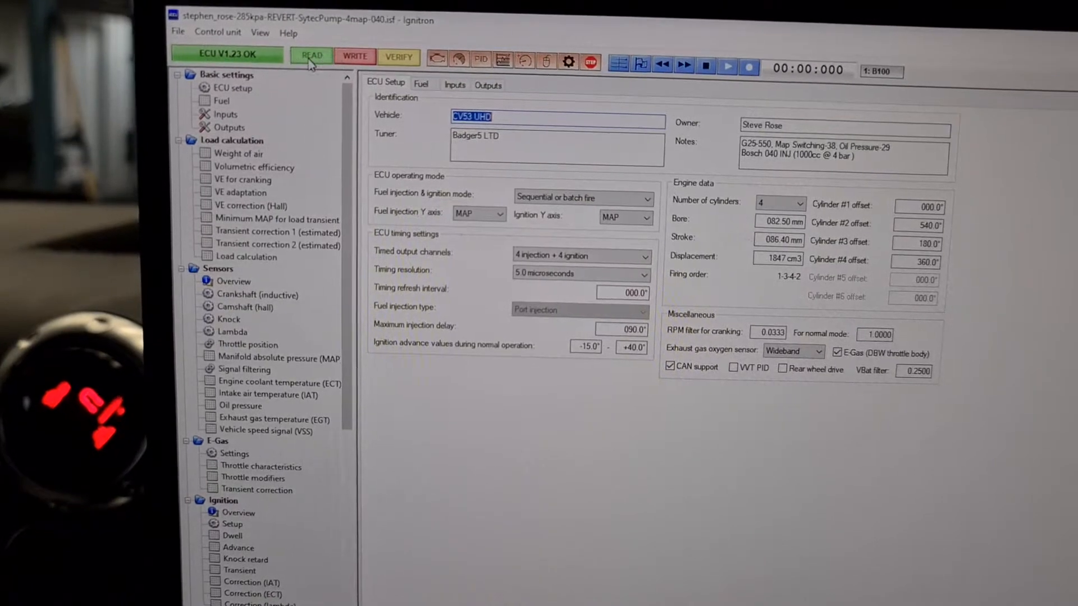
Navigate the settings tree to Diagnostics and show the Autolog page
left_click(311, 55)
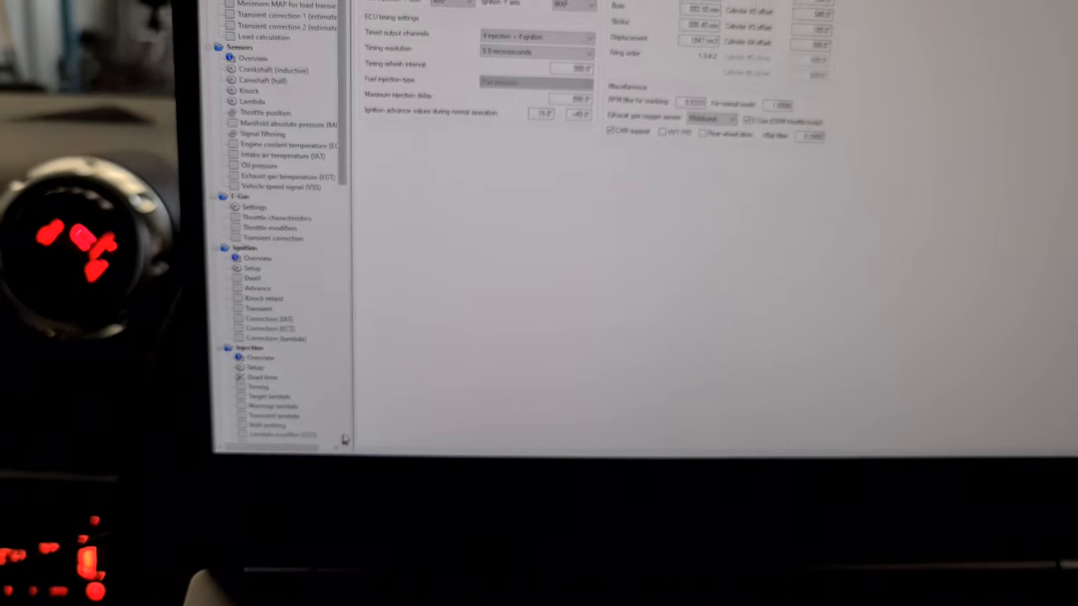
scroll("down", 3)
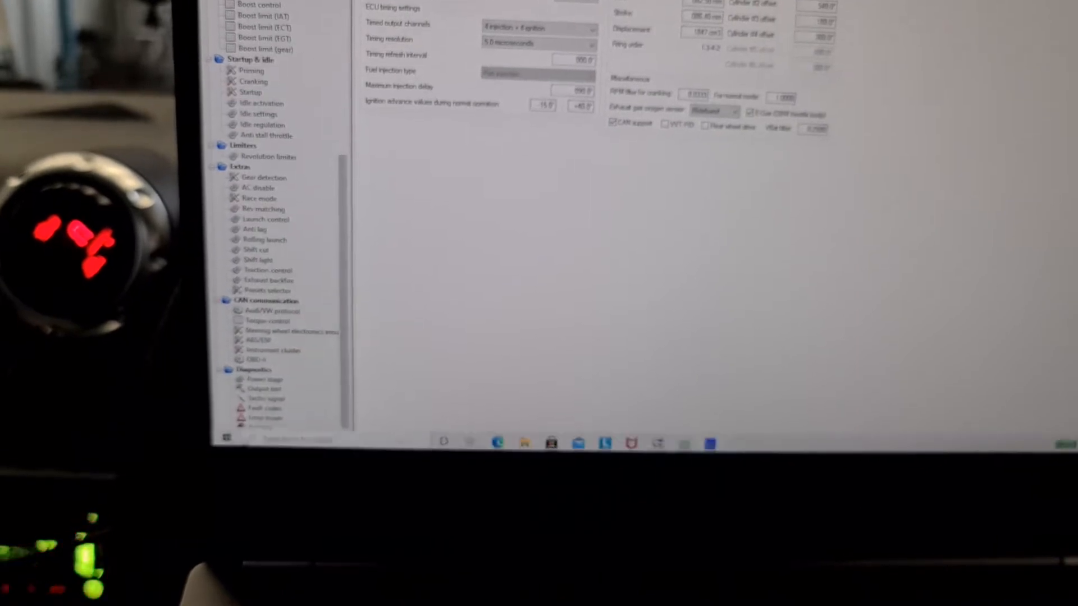
left_click(269, 430)
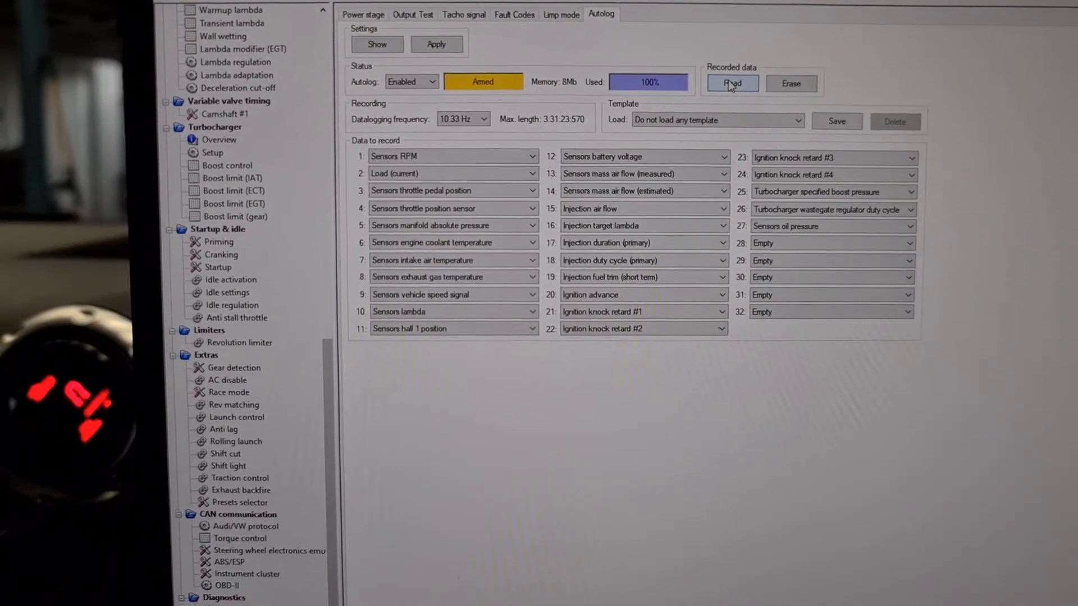
Read the recorded autolog data from the ECU into a log view of all data
left_click(731, 82)
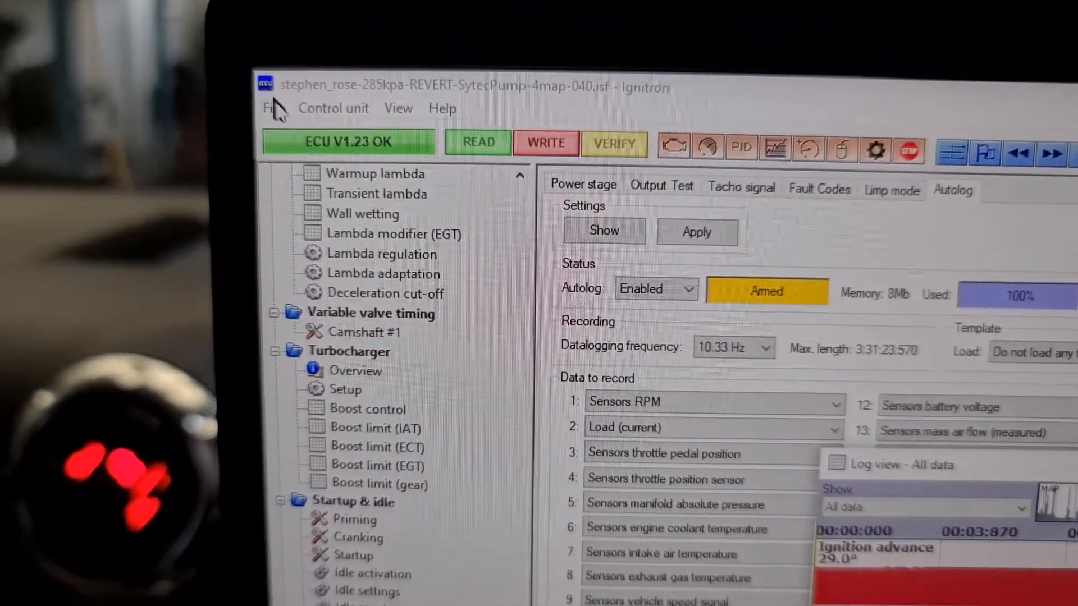
left_click(272, 108)
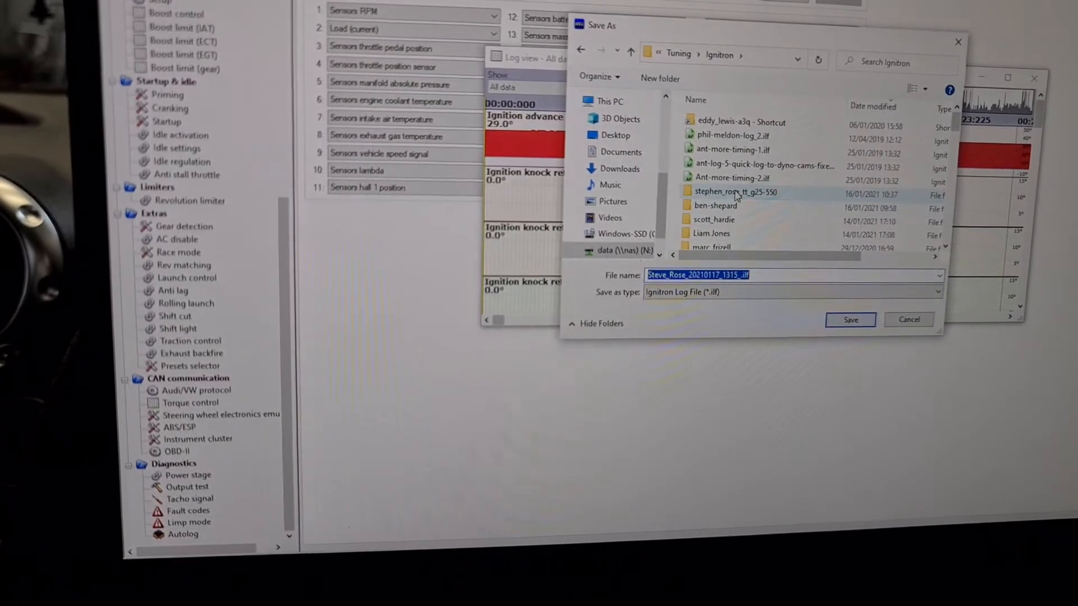
double_click(737, 191)
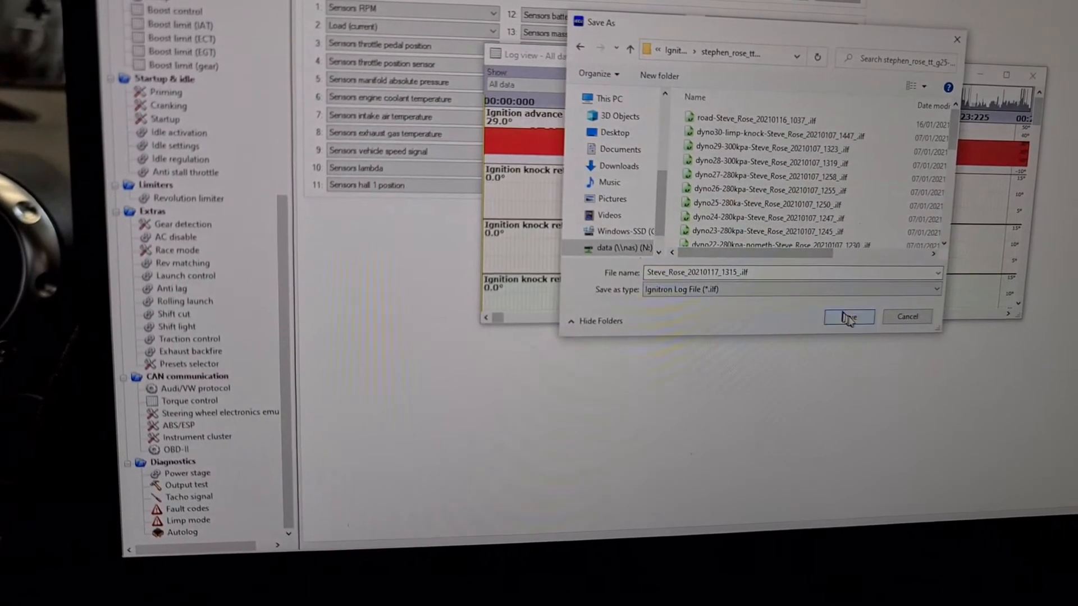
left_click(849, 316)
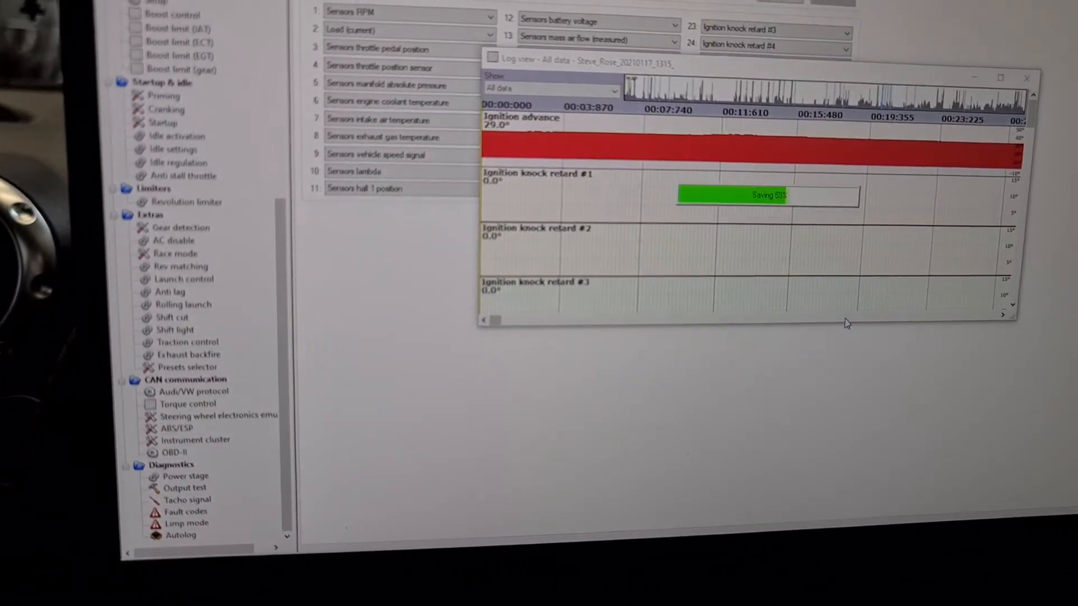